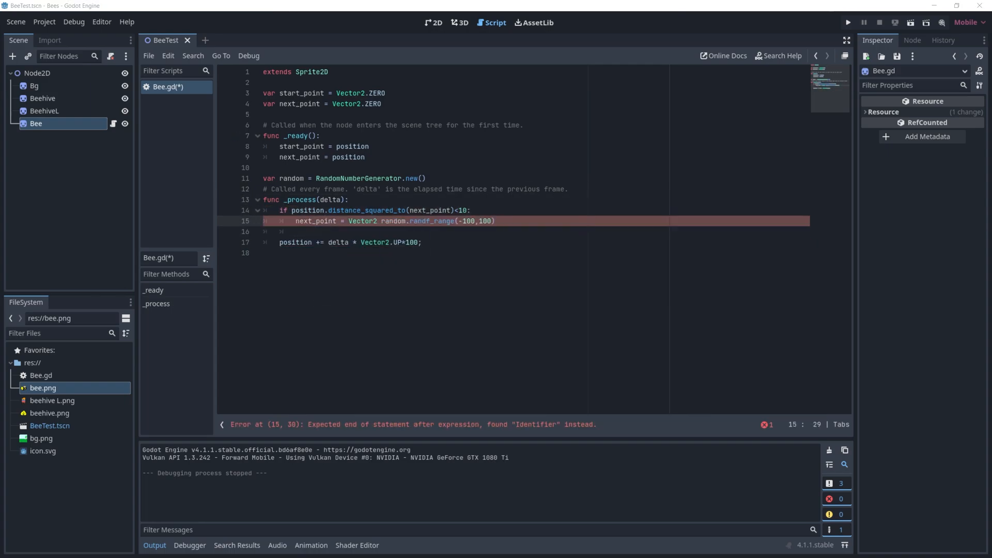
Step: Begin an export declaration in the new Beehive.gd script attached to BeehiveL
{"action": "type", "text": "export"}
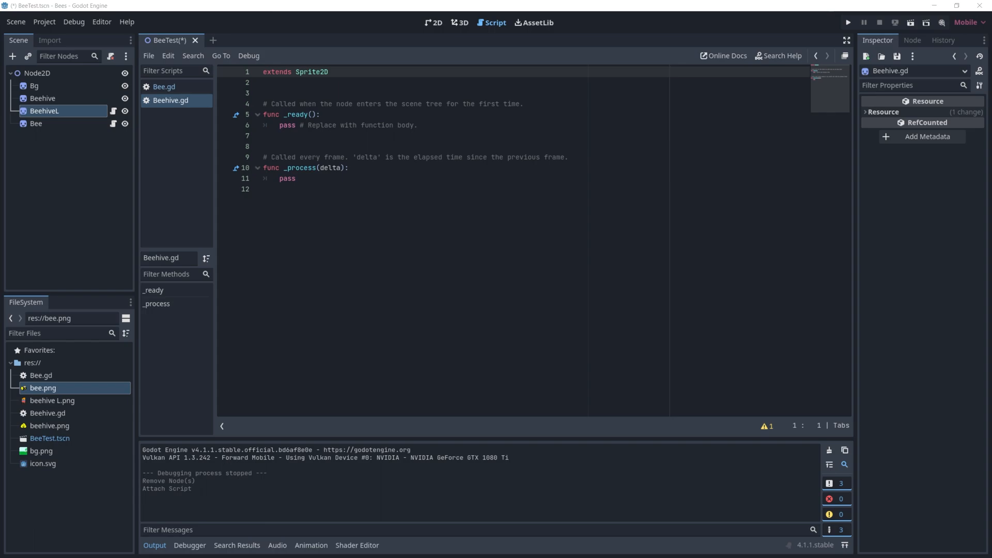
Step: Save the Bee branch as bee.tscn, dismiss the save warning, and reopen Beehive.gd for editing
{"action": "left_click", "coordinate": [948, 113]}
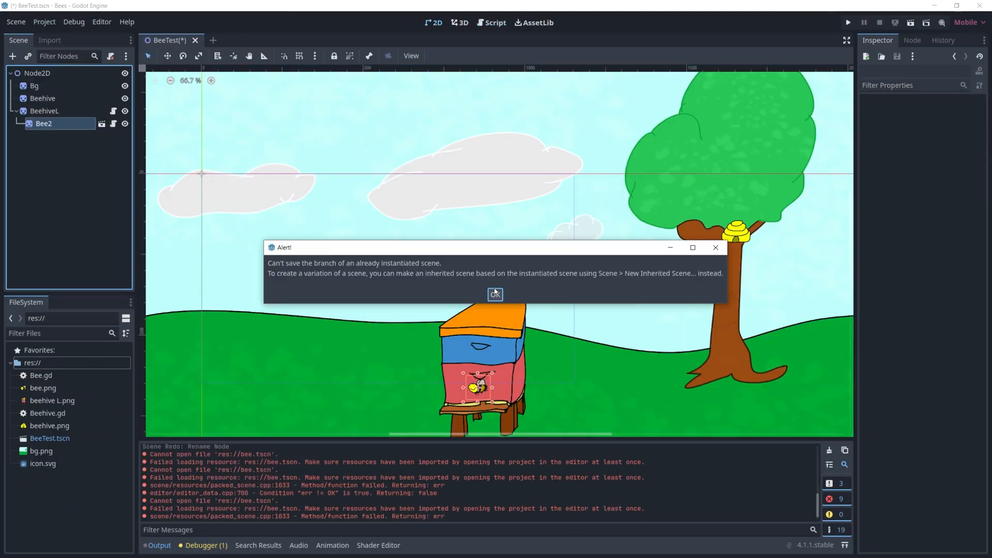
{"action": "left_click", "coordinate": [495, 294]}
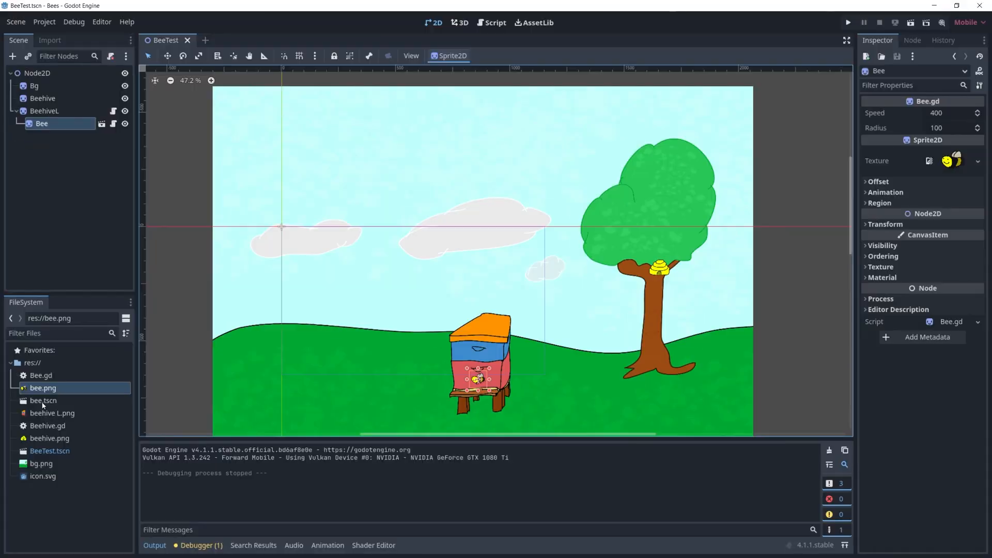
{"action": "double_click", "coordinate": [47, 425]}
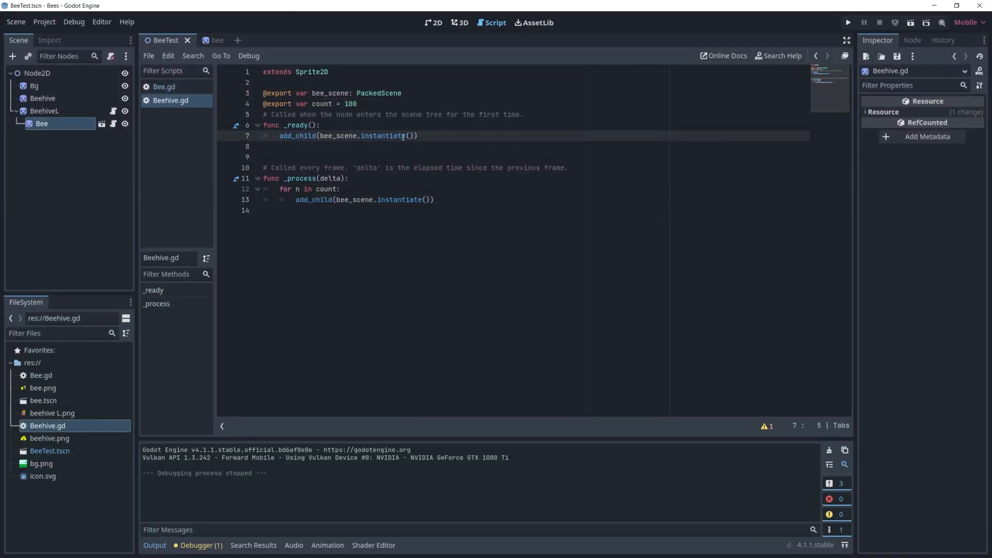